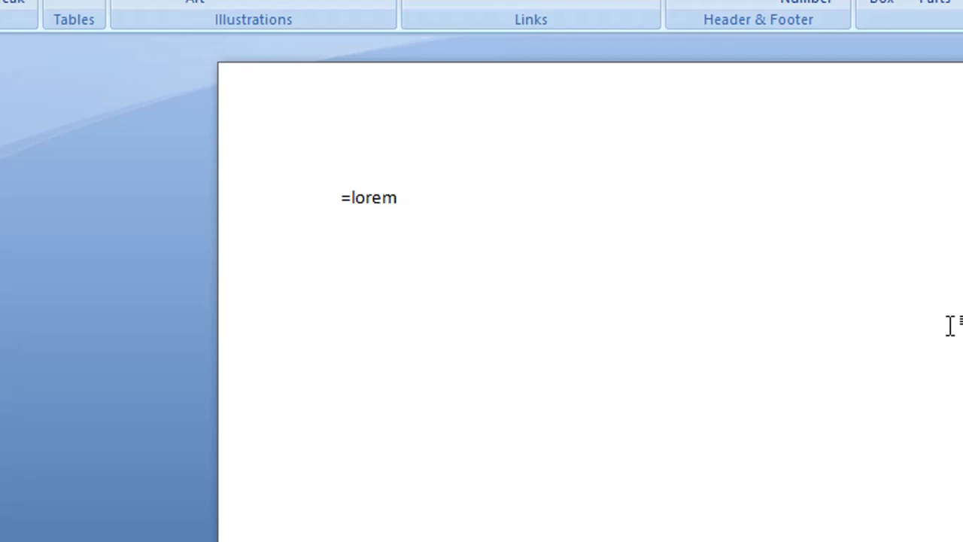
Step: Finish the formula with (5,3) so it reads =lorem(5,3)
{"action": "type", "text": "("}
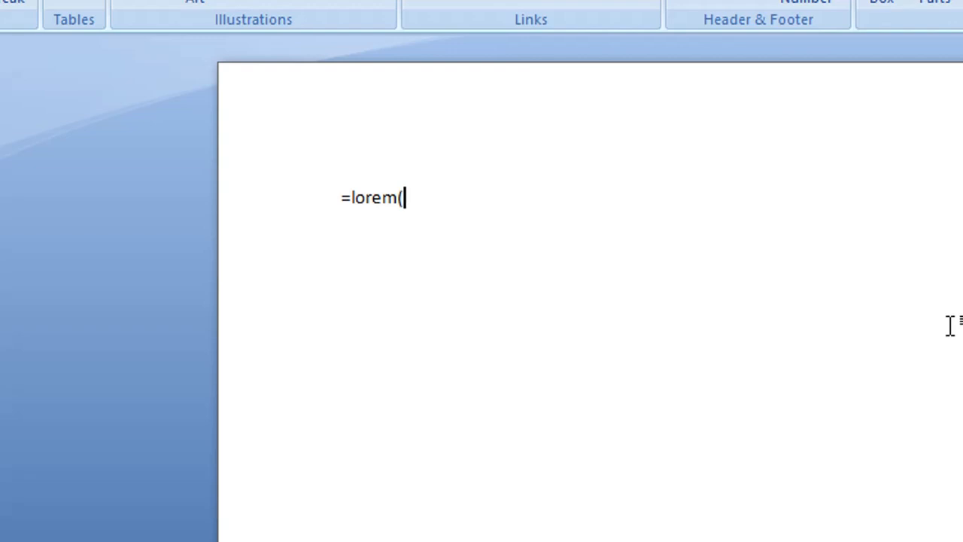
{"action": "type", "text": "5"}
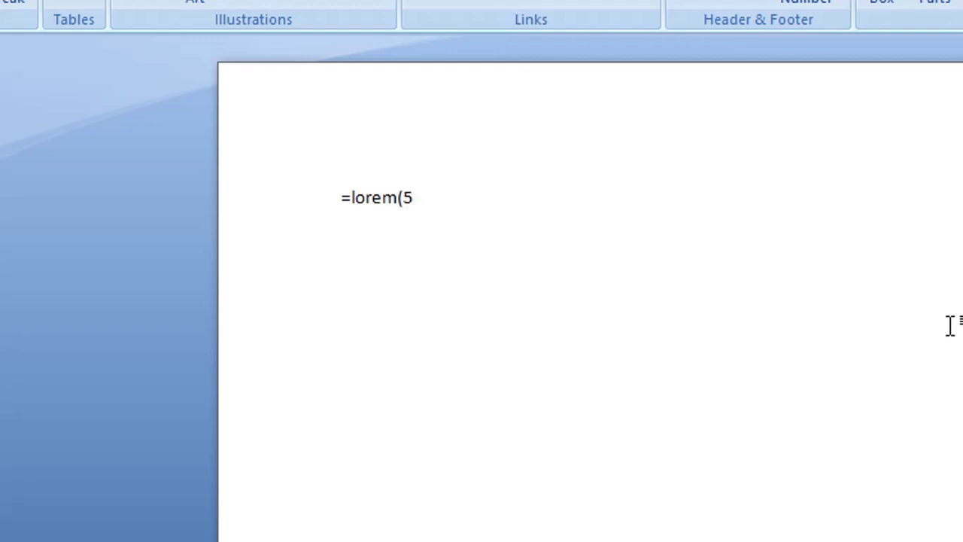
{"action": "type", "text": ","}
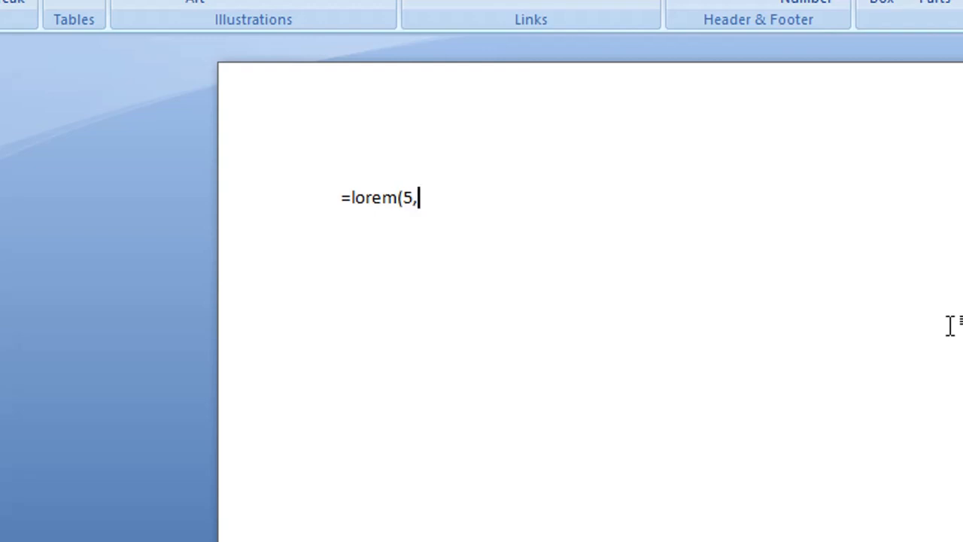
{"action": "type", "text": "3"}
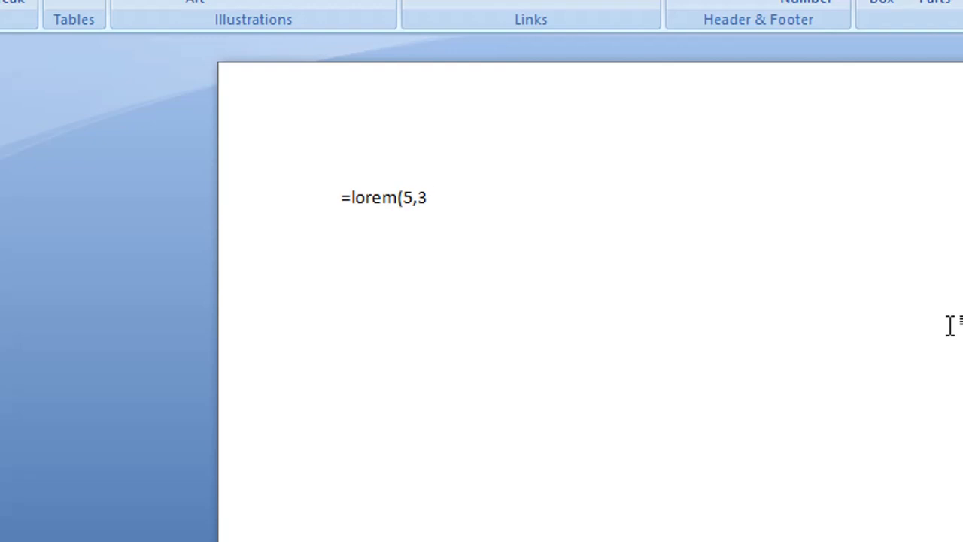
{"action": "type", "text": ")"}
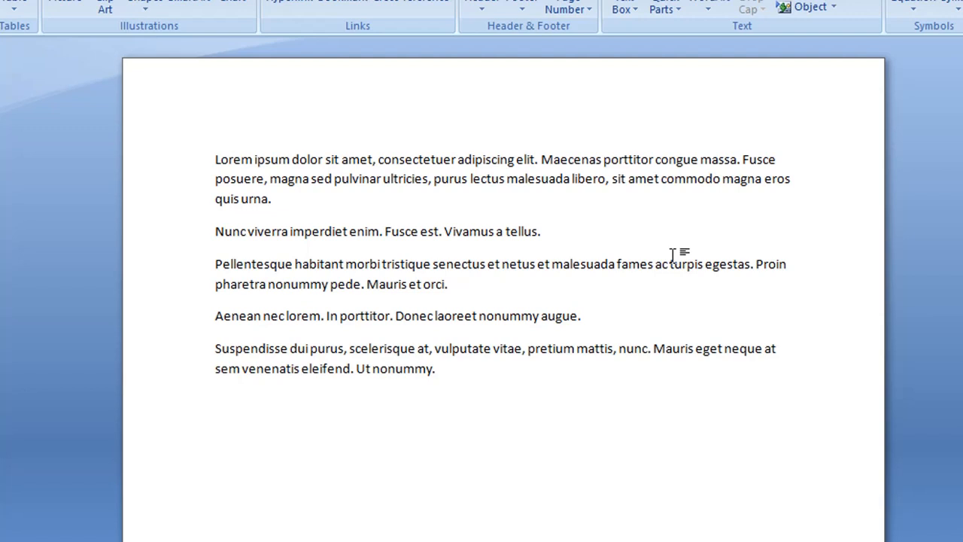
Step: Generate the five filler paragraphs from =lorem(5,3) on the page
{"action": "left_click", "coordinate": [215, 400]}
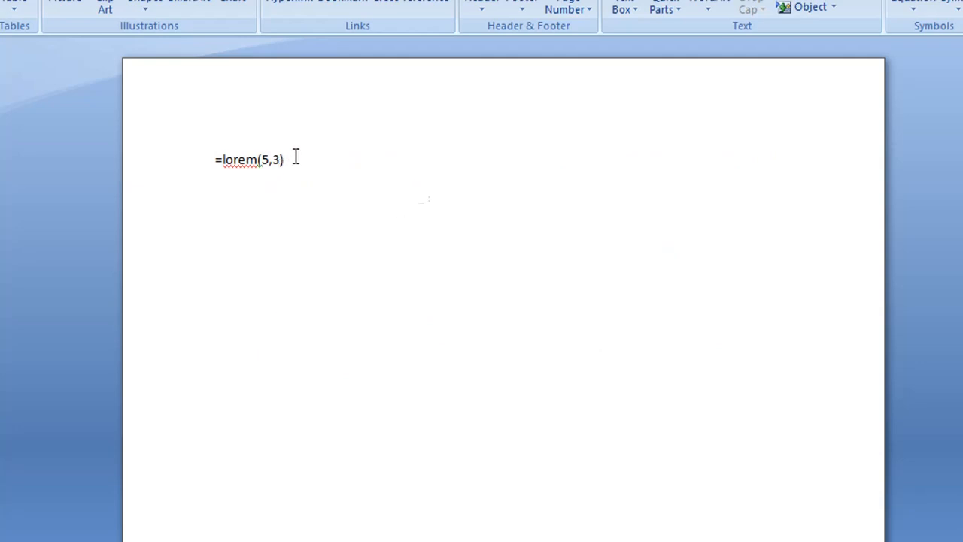
Step: Edit the formula's values to 7 paragraphs and 4 sentences, =lorem(7,4)
{"action": "left_click", "coordinate": [286, 160]}
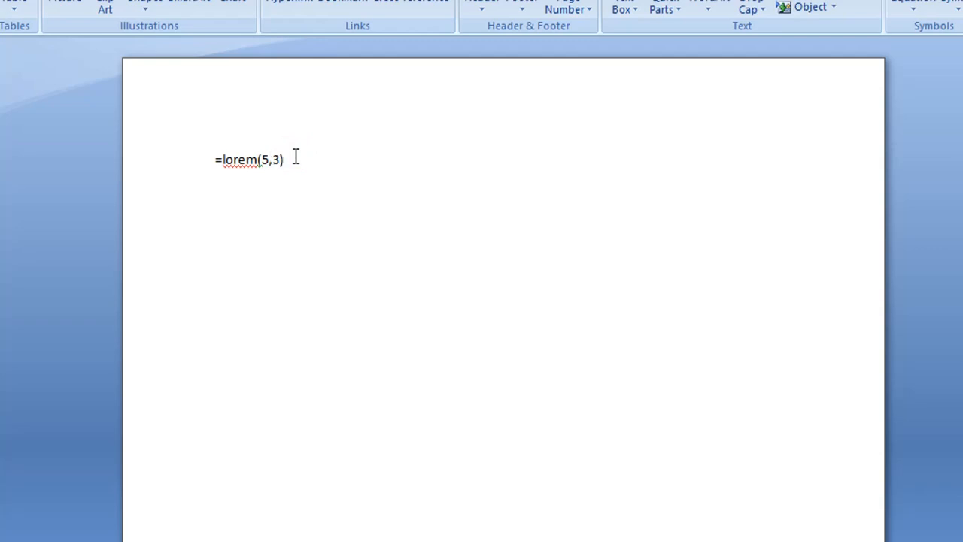
{"action": "type", "text": "7"}
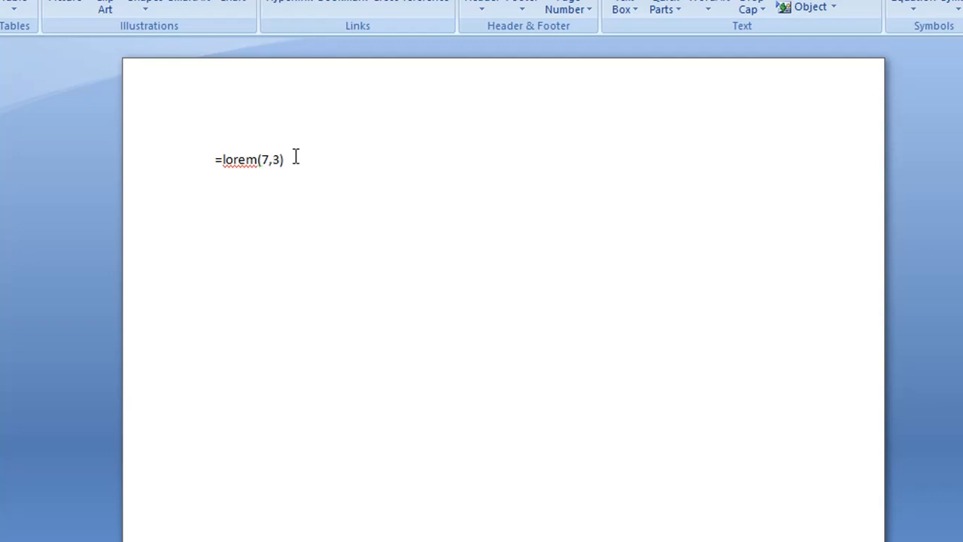
{"action": "type", "text": "4"}
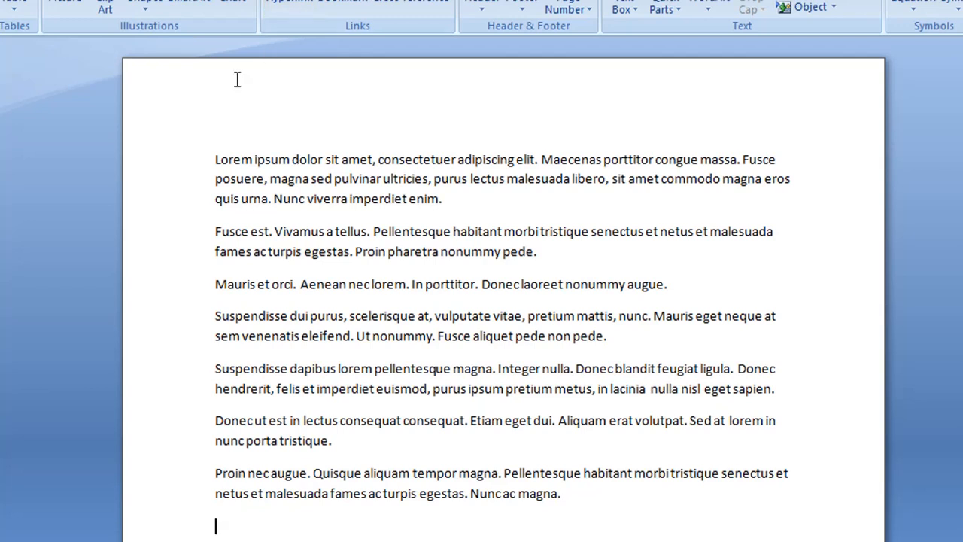
{"action": "left_click_drag", "start_coordinate": [215, 160], "coordinate": [454, 198]}
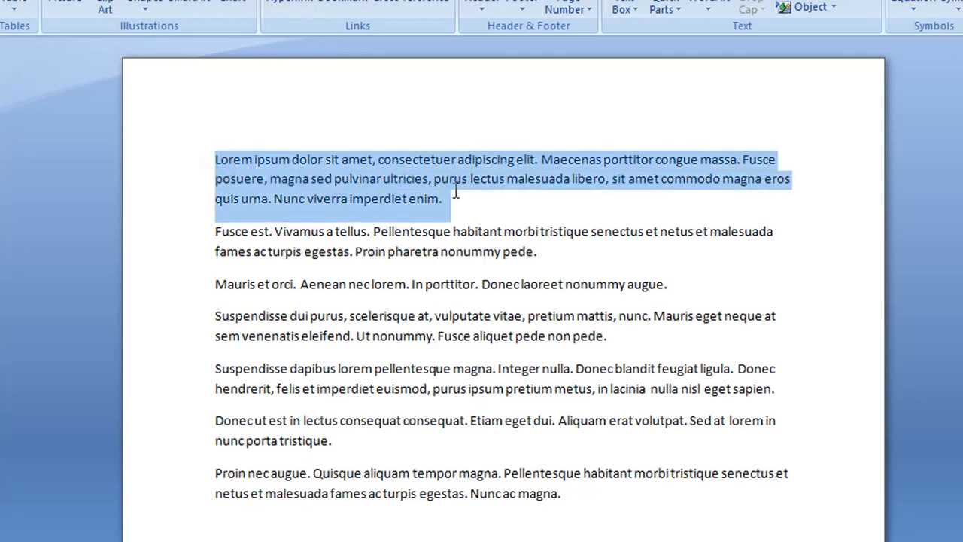
{"action": "left_click_drag", "start_coordinate": [443, 199], "coordinate": [669, 283]}
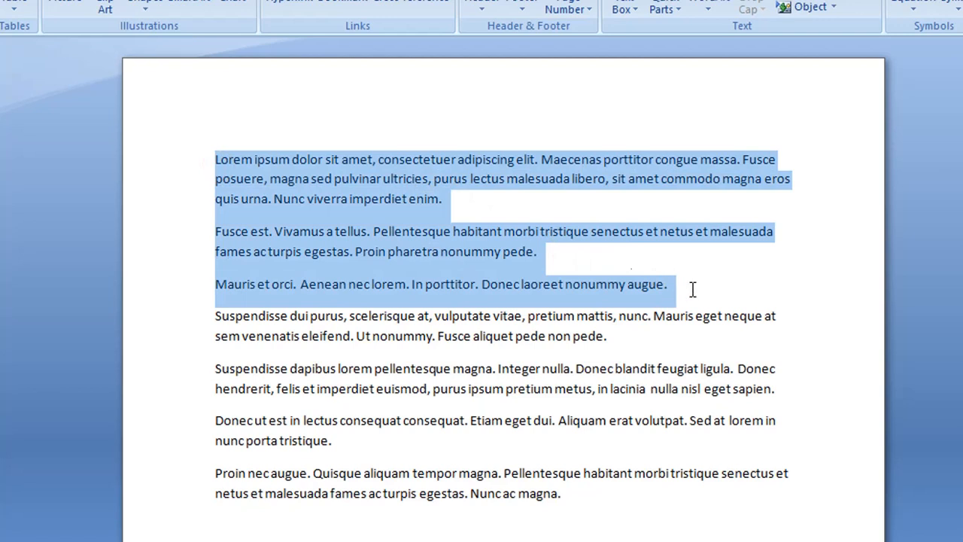
{"action": "left_click_drag", "start_coordinate": [668, 283], "coordinate": [776, 388]}
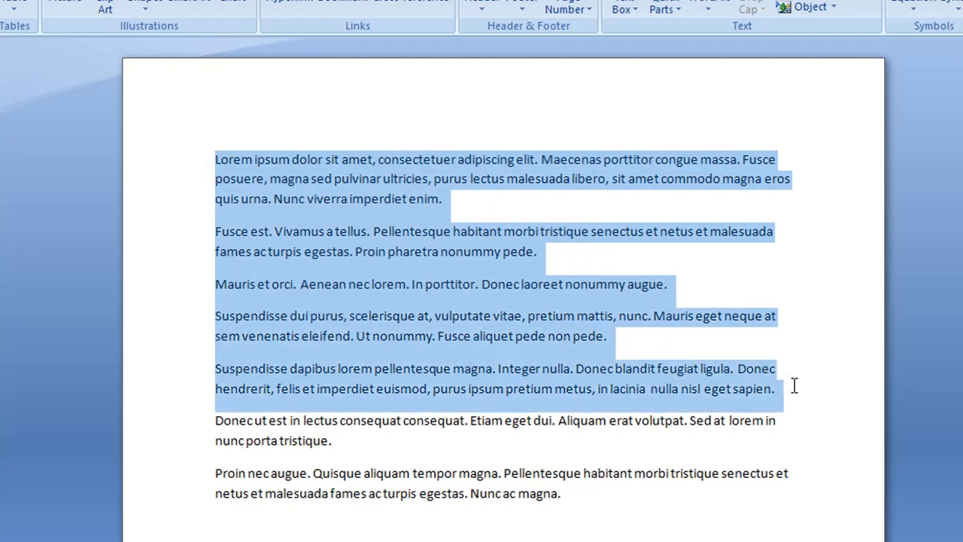
{"action": "left_click_drag", "start_coordinate": [795, 388], "coordinate": [575, 493]}
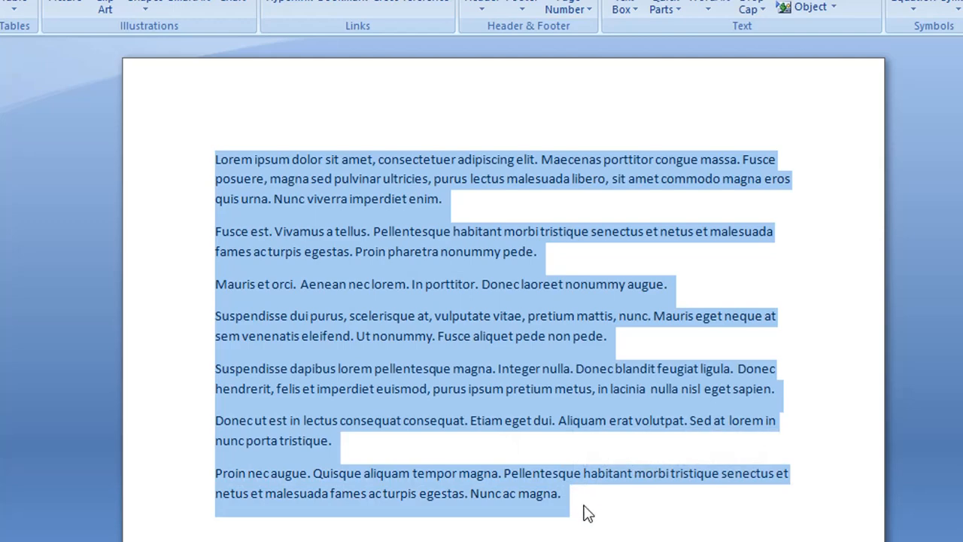
{"action": "left_click", "coordinate": [560, 493]}
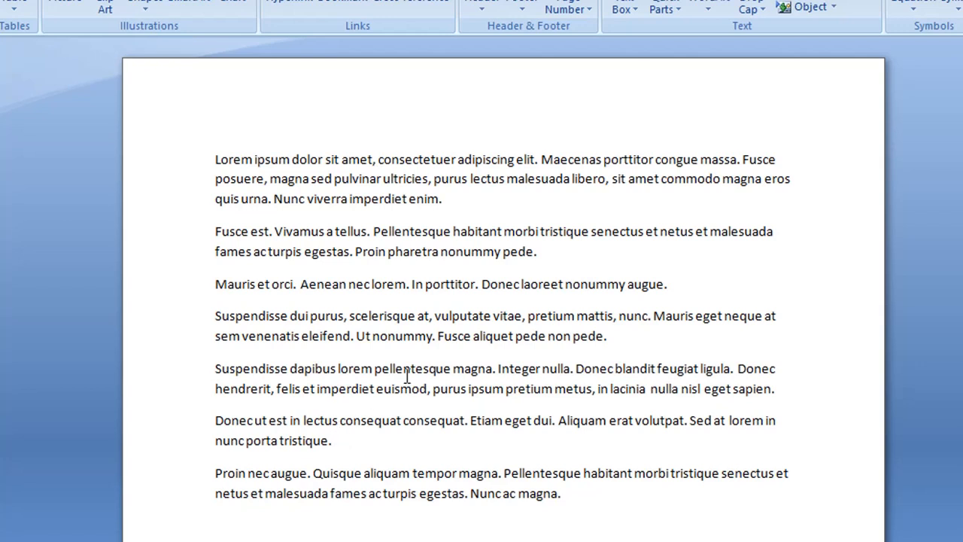
{"action": "mouse_move", "coordinate": [335, 256]}
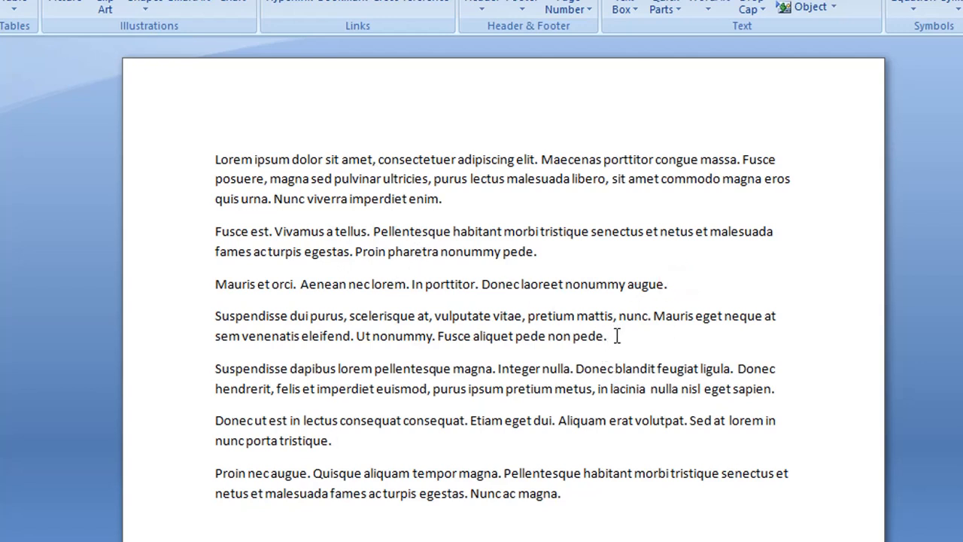
Step: Replace the filler text with the formula =lorem(7,2) and rest the cursor at its end
{"action": "left_click", "coordinate": [667, 283]}
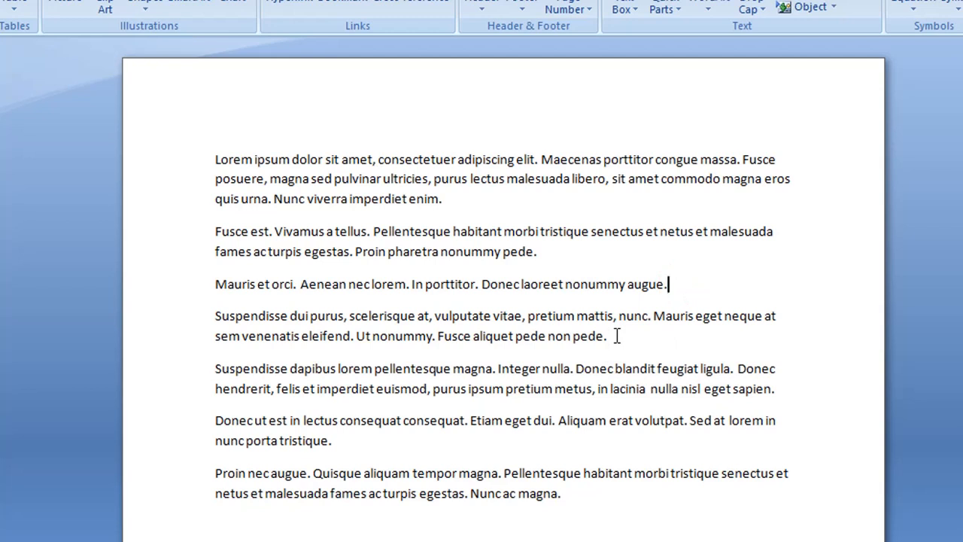
{"action": "type", "text": "=lorem(7,4"}
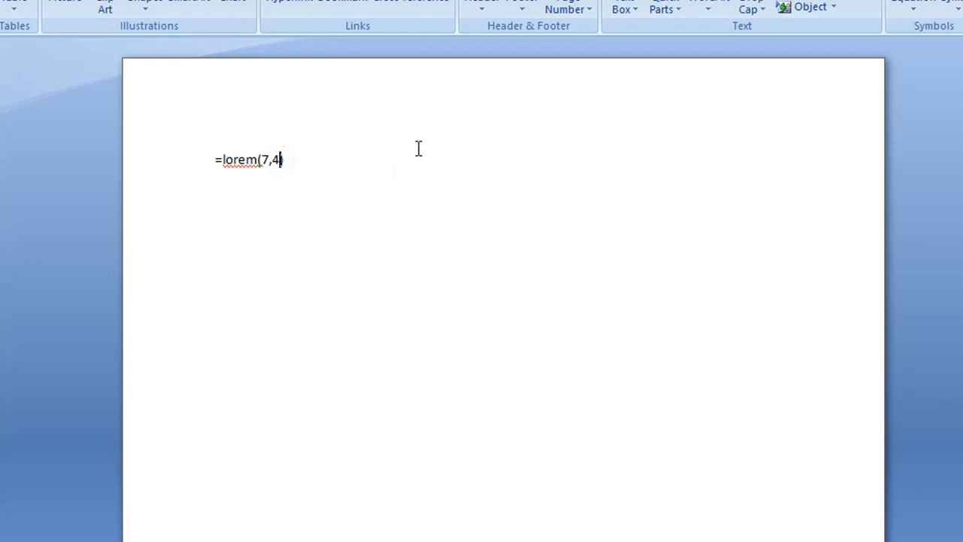
{"action": "type", "text": "2)"}
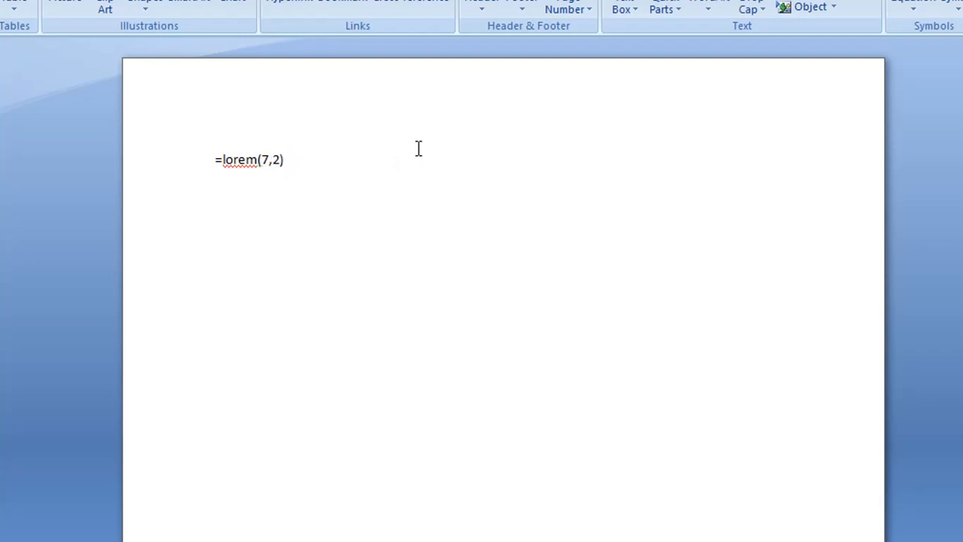
{"action": "left_click", "coordinate": [284, 159]}
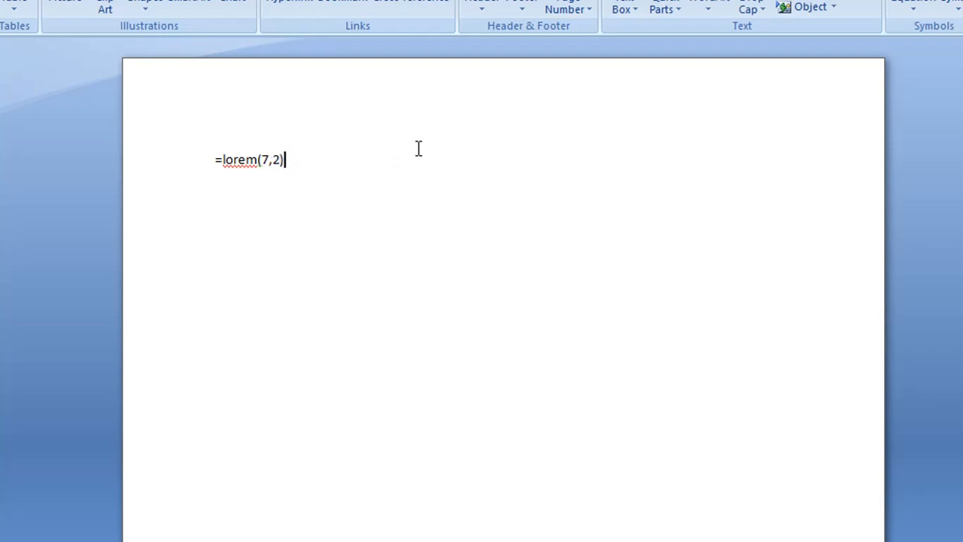